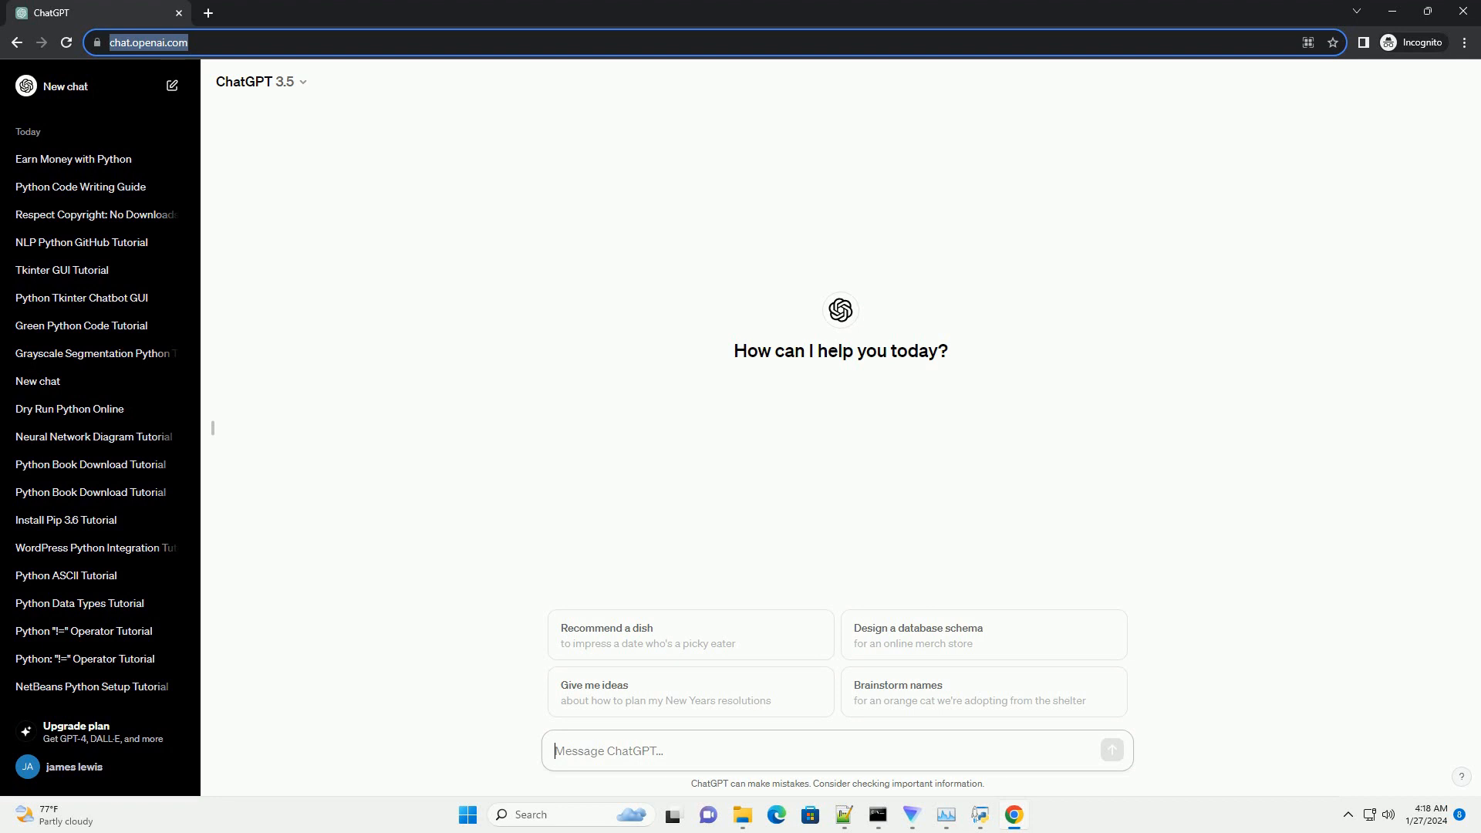
Ask a new chat for a tutorial on making money with Python and let it start generating.
{"action": "left_click", "coordinate": [1112, 750]}
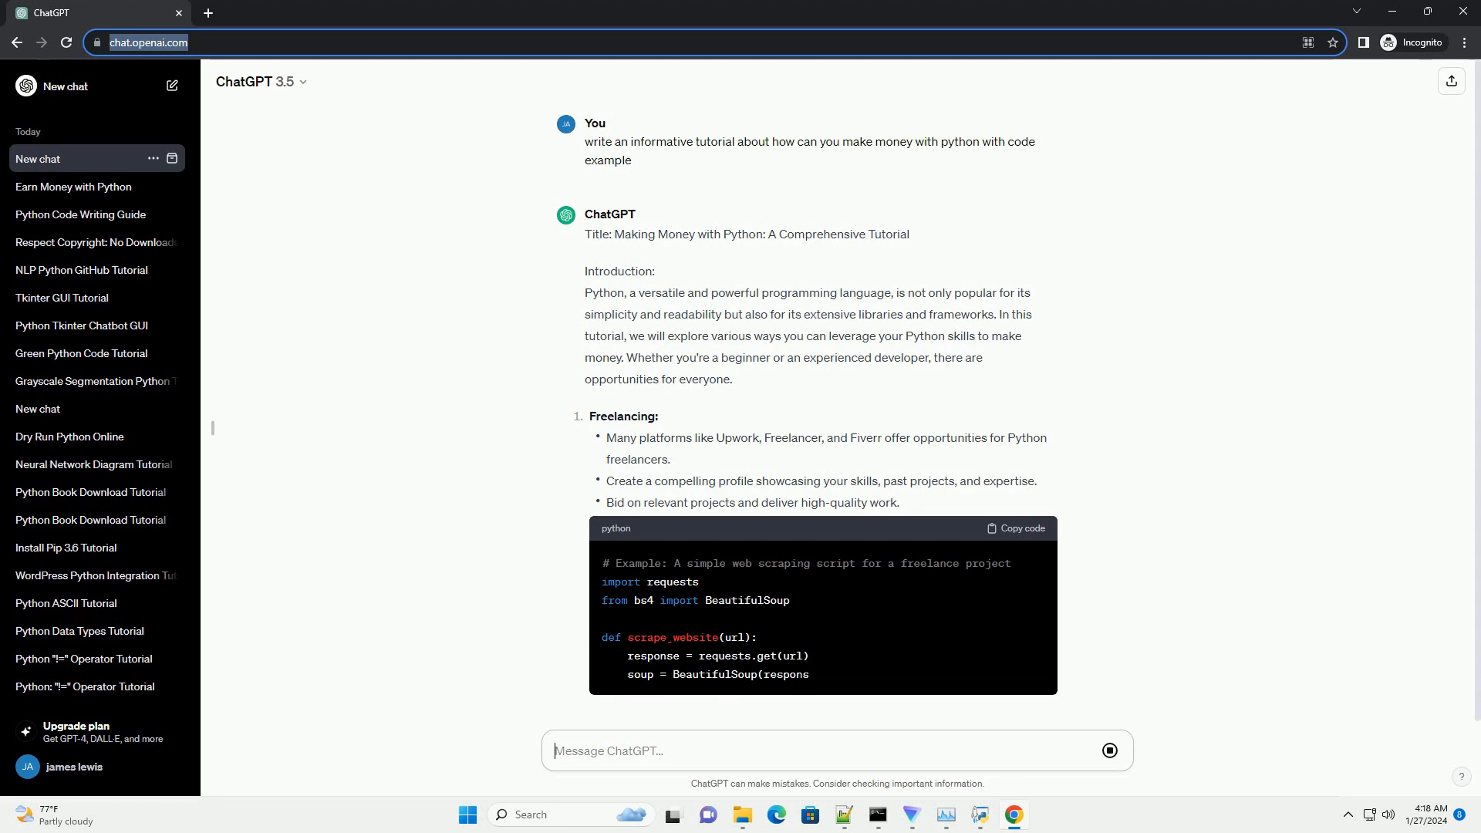
Scroll down through the finished web-scraping example and the Flask Web Development section.
{"action": "scroll", "scroll_direction": "down", "scroll_amount": 3}
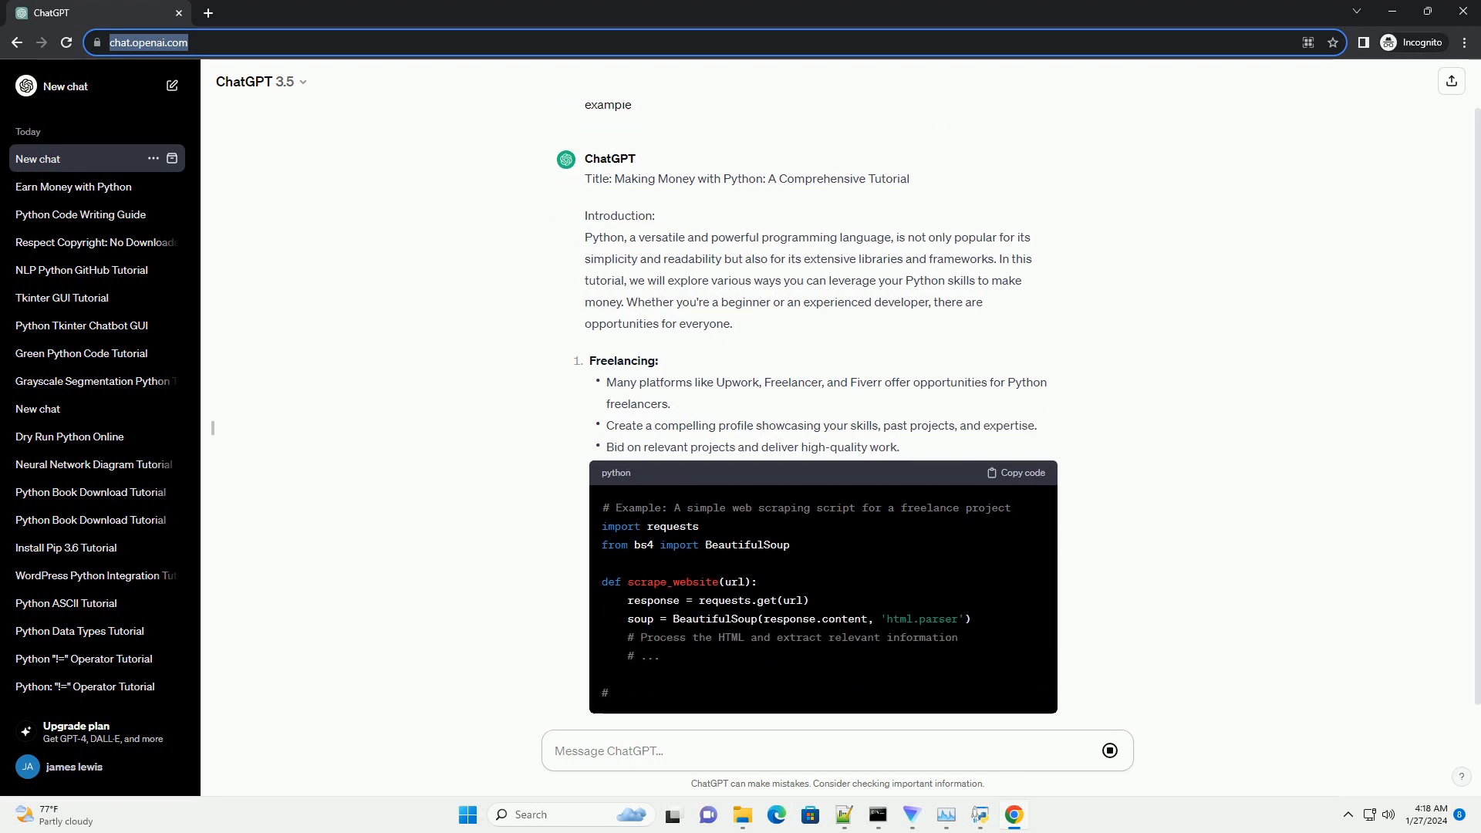
{"action": "scroll", "scroll_direction": "down", "scroll_amount": 3}
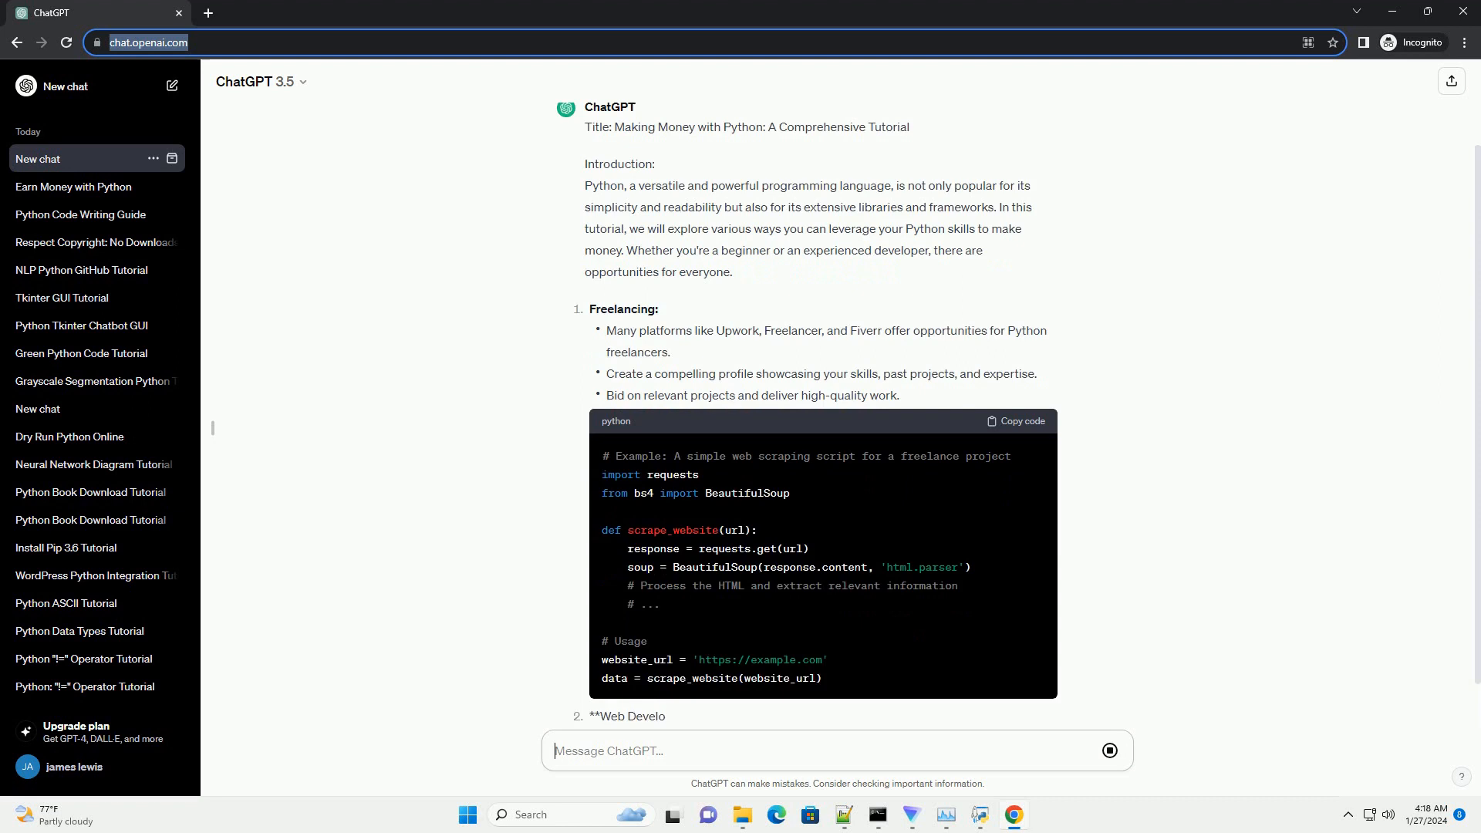
{"action": "scroll", "scroll_direction": "down", "scroll_amount": 3}
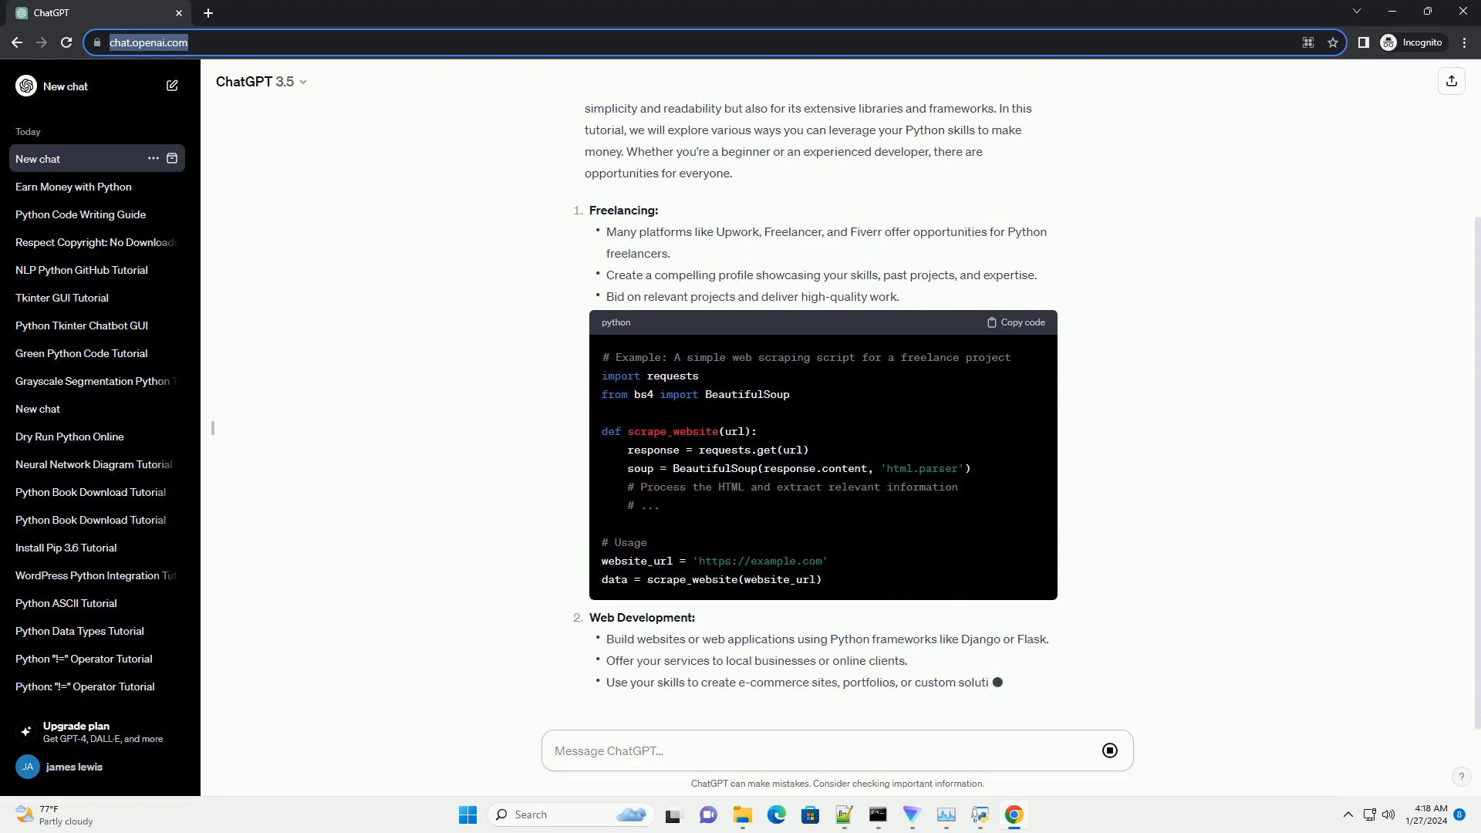
{"action": "scroll", "scroll_direction": "down", "scroll_amount": 3}
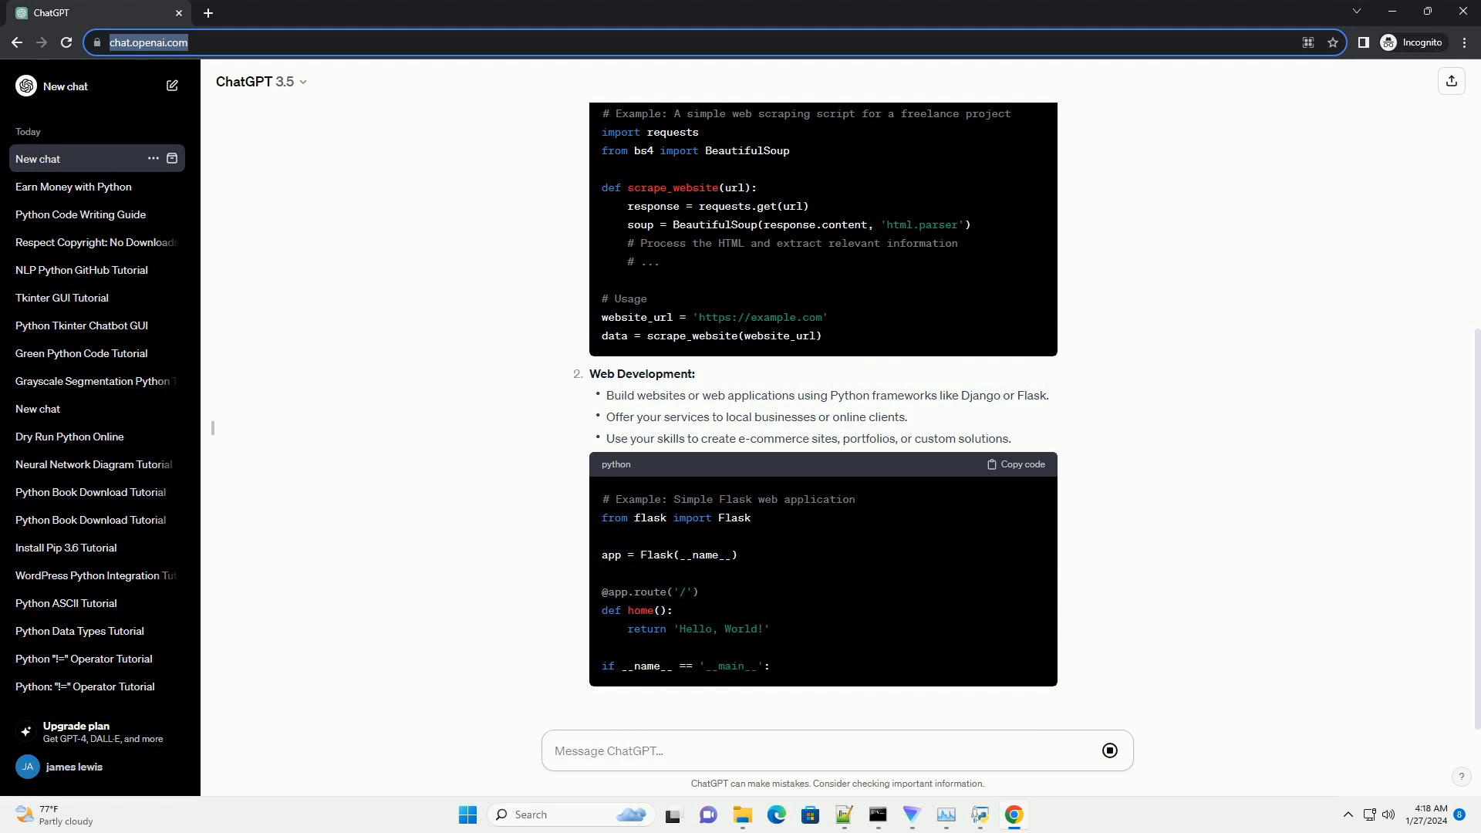
Scroll through the Data Analysis, Automation Scripts and Teaching sections to the conclusion.
{"action": "scroll", "scroll_direction": "down", "scroll_amount": 3}
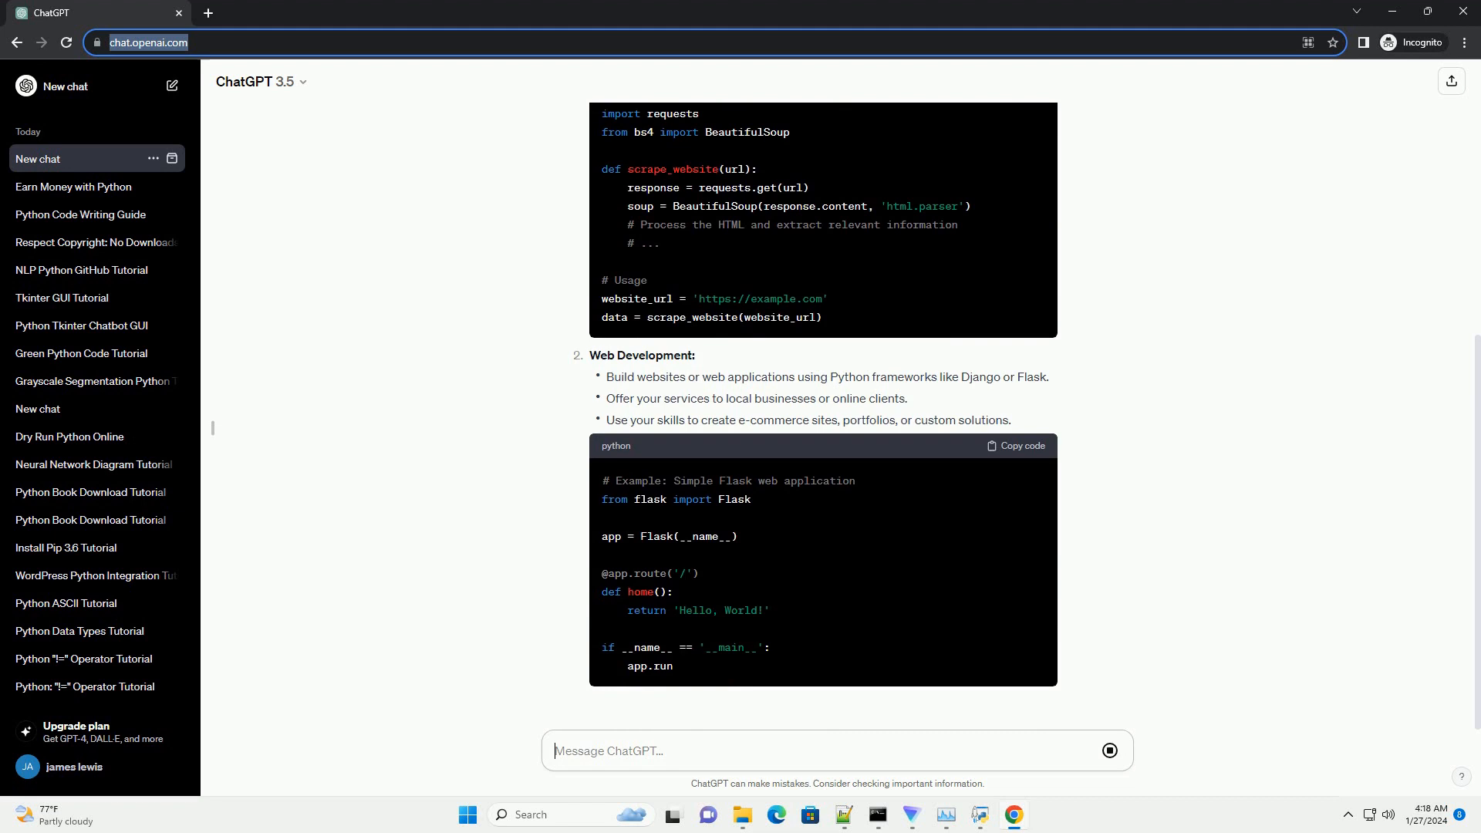
{"action": "scroll", "scroll_direction": "down", "scroll_amount": 3}
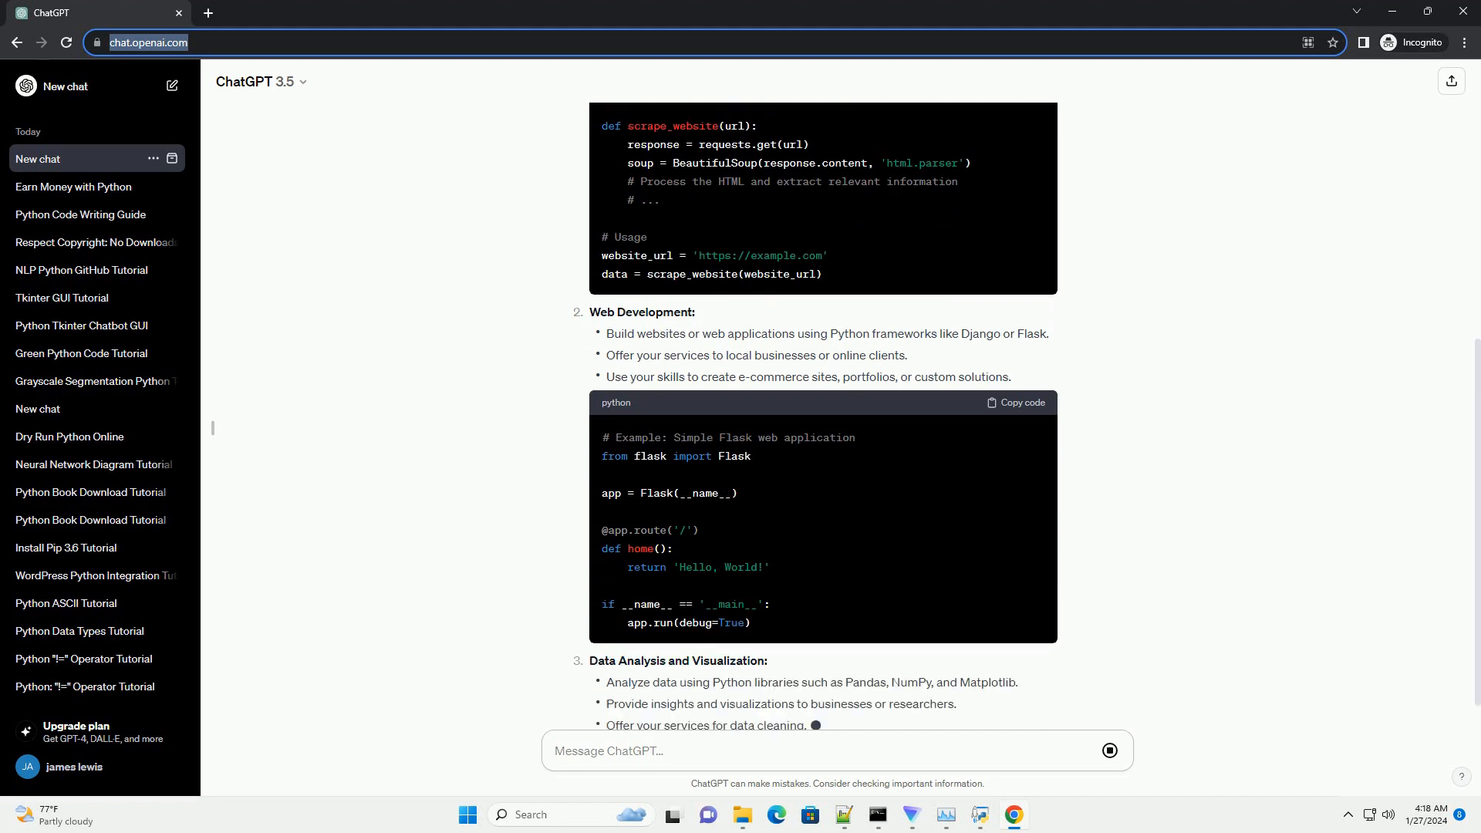
{"action": "scroll", "scroll_direction": "down", "scroll_amount": 3}
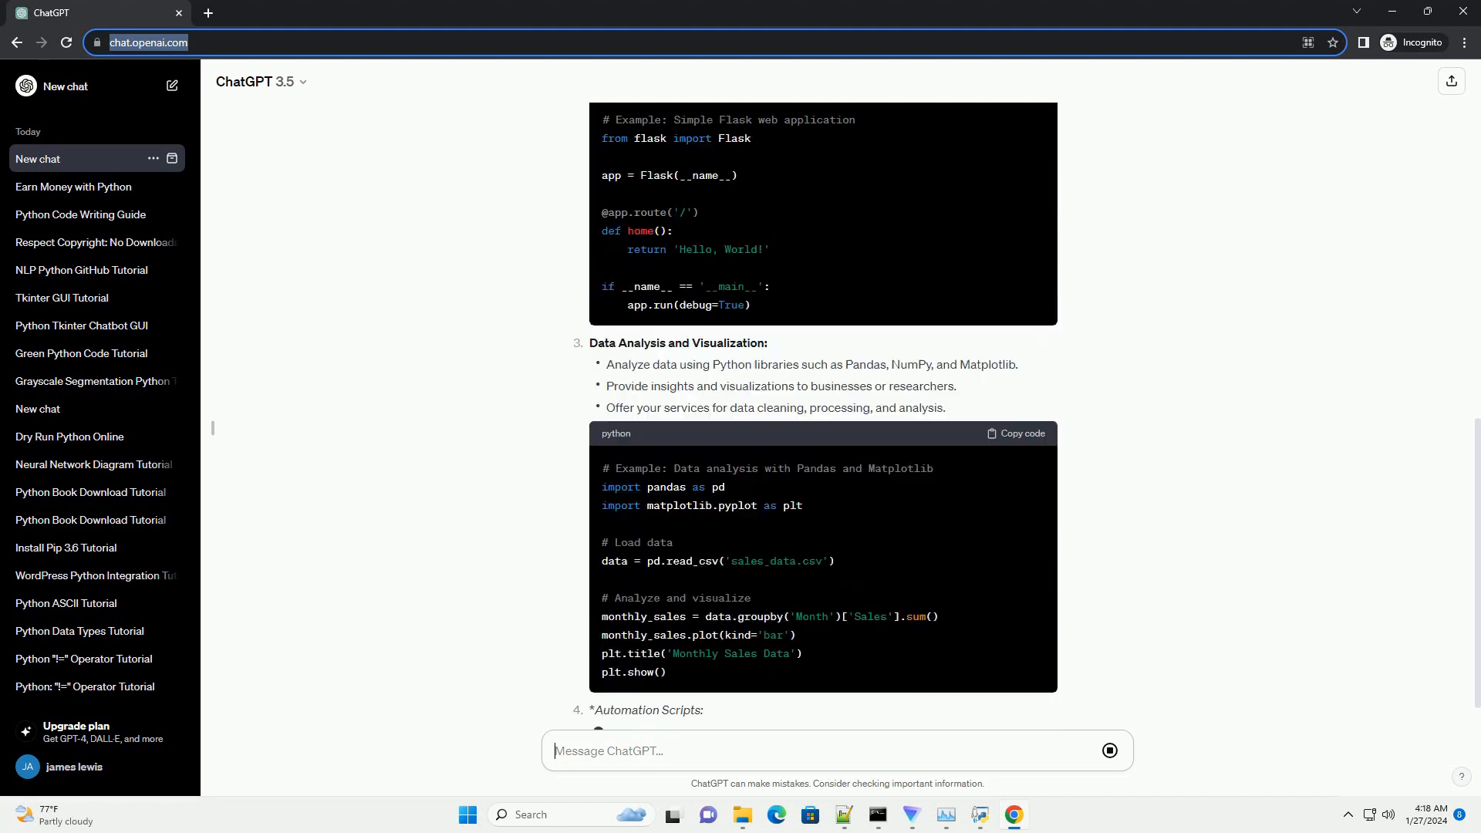
{"action": "scroll", "scroll_direction": "down", "scroll_amount": 3}
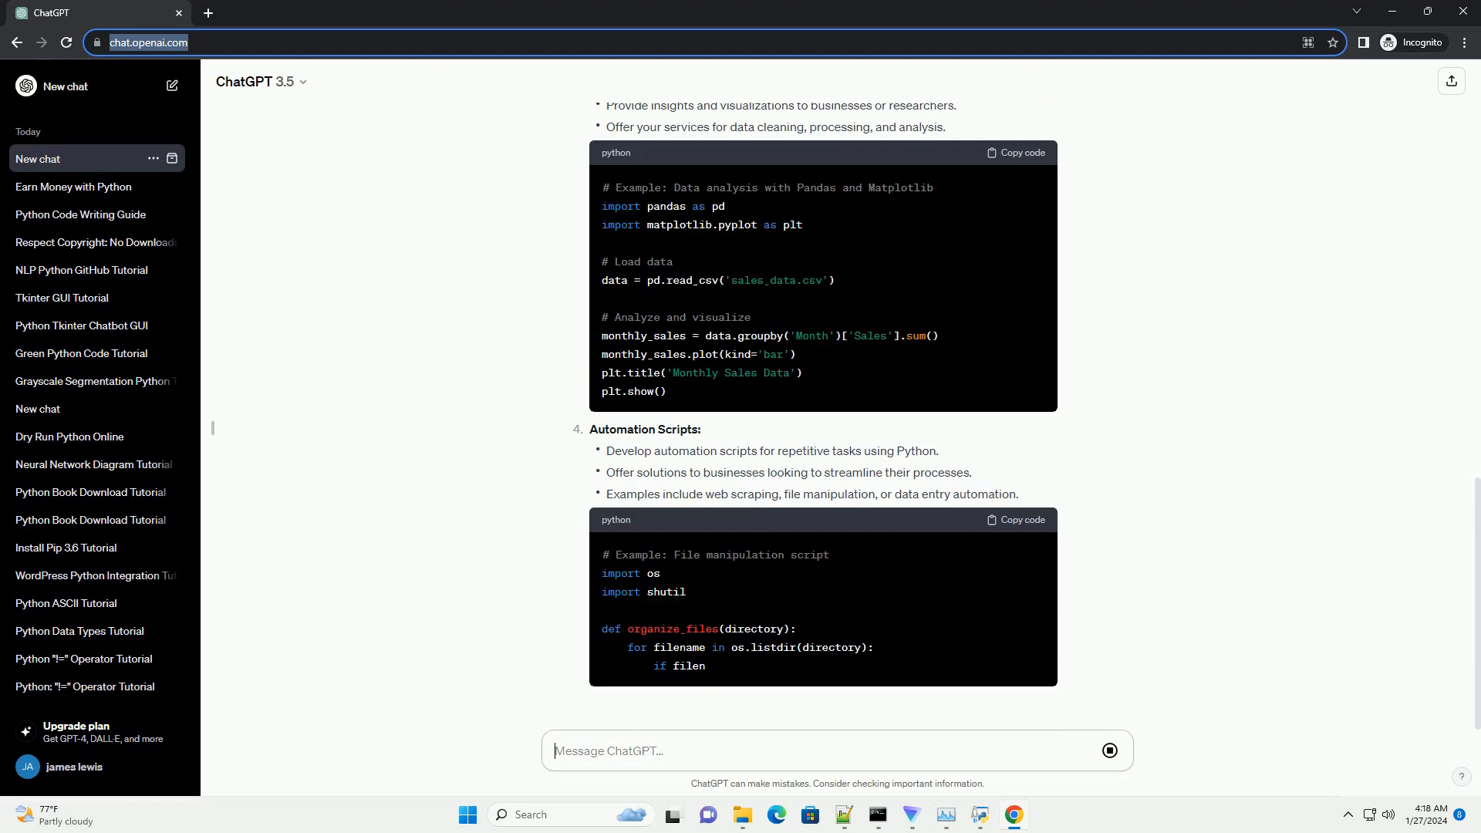
{"action": "scroll", "scroll_direction": "down", "scroll_amount": 3}
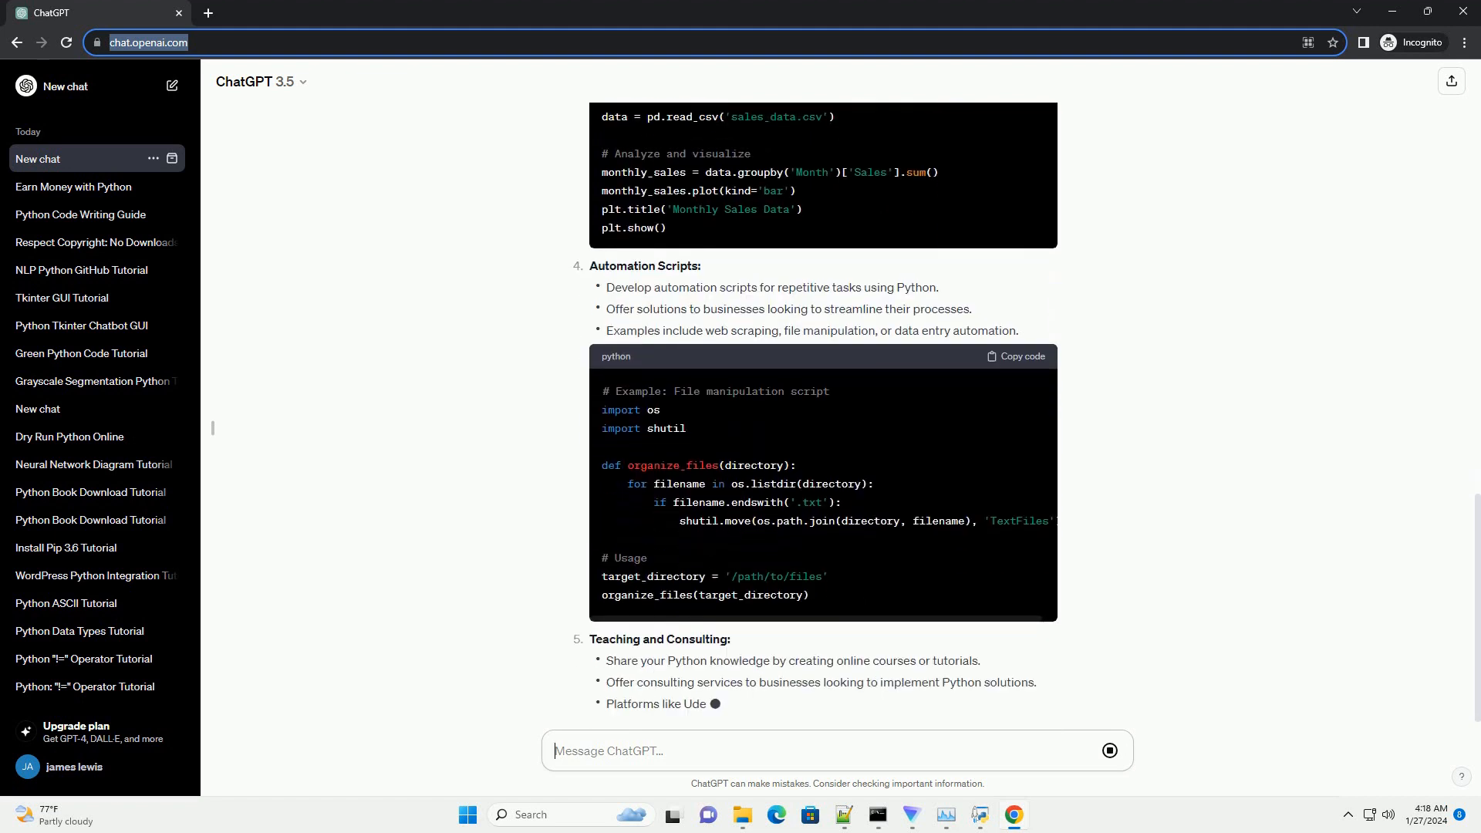
{"action": "scroll", "scroll_direction": "down", "scroll_amount": 3}
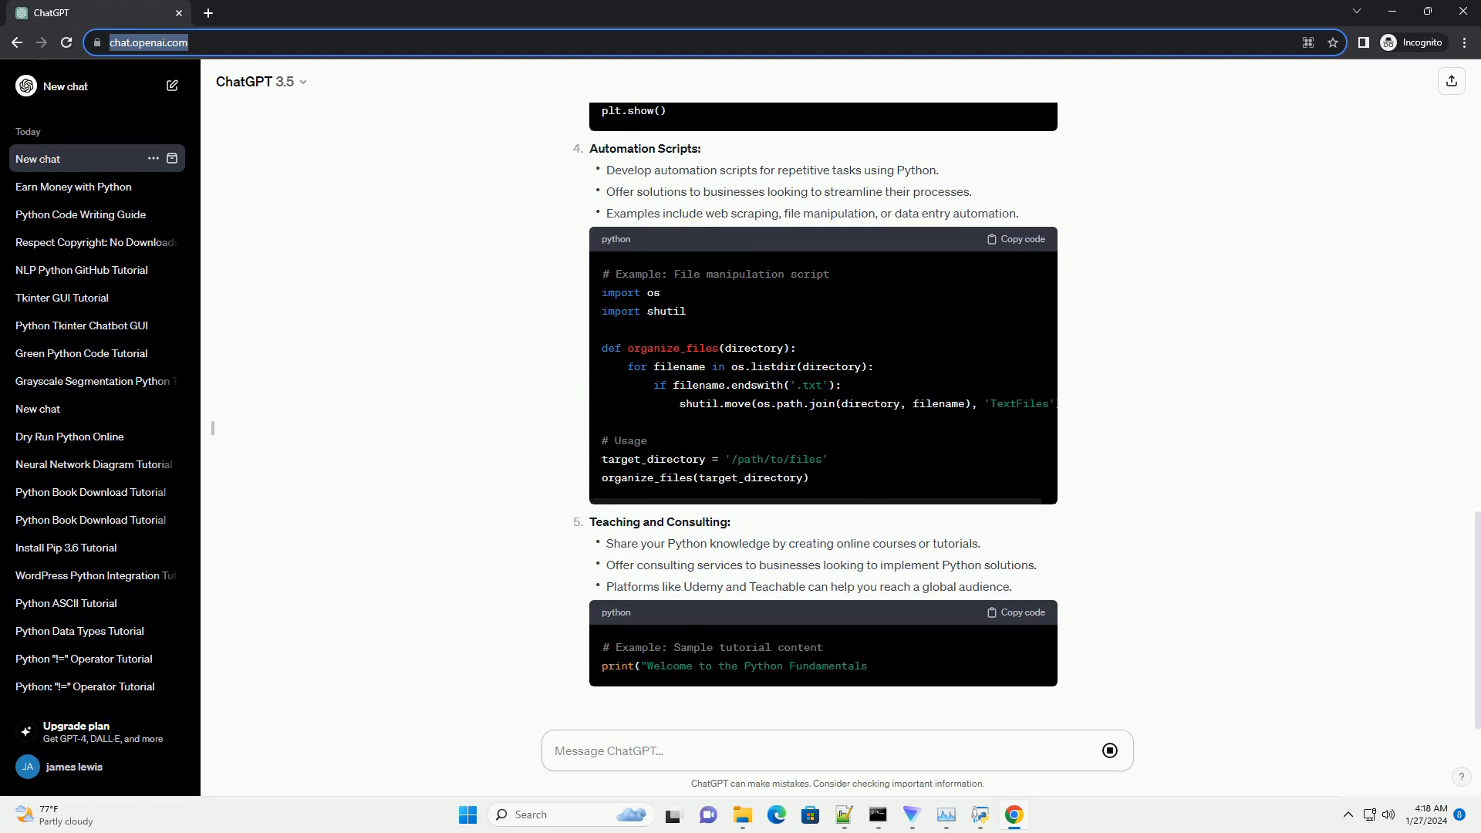
{"action": "scroll", "scroll_direction": "down", "scroll_amount": 3}
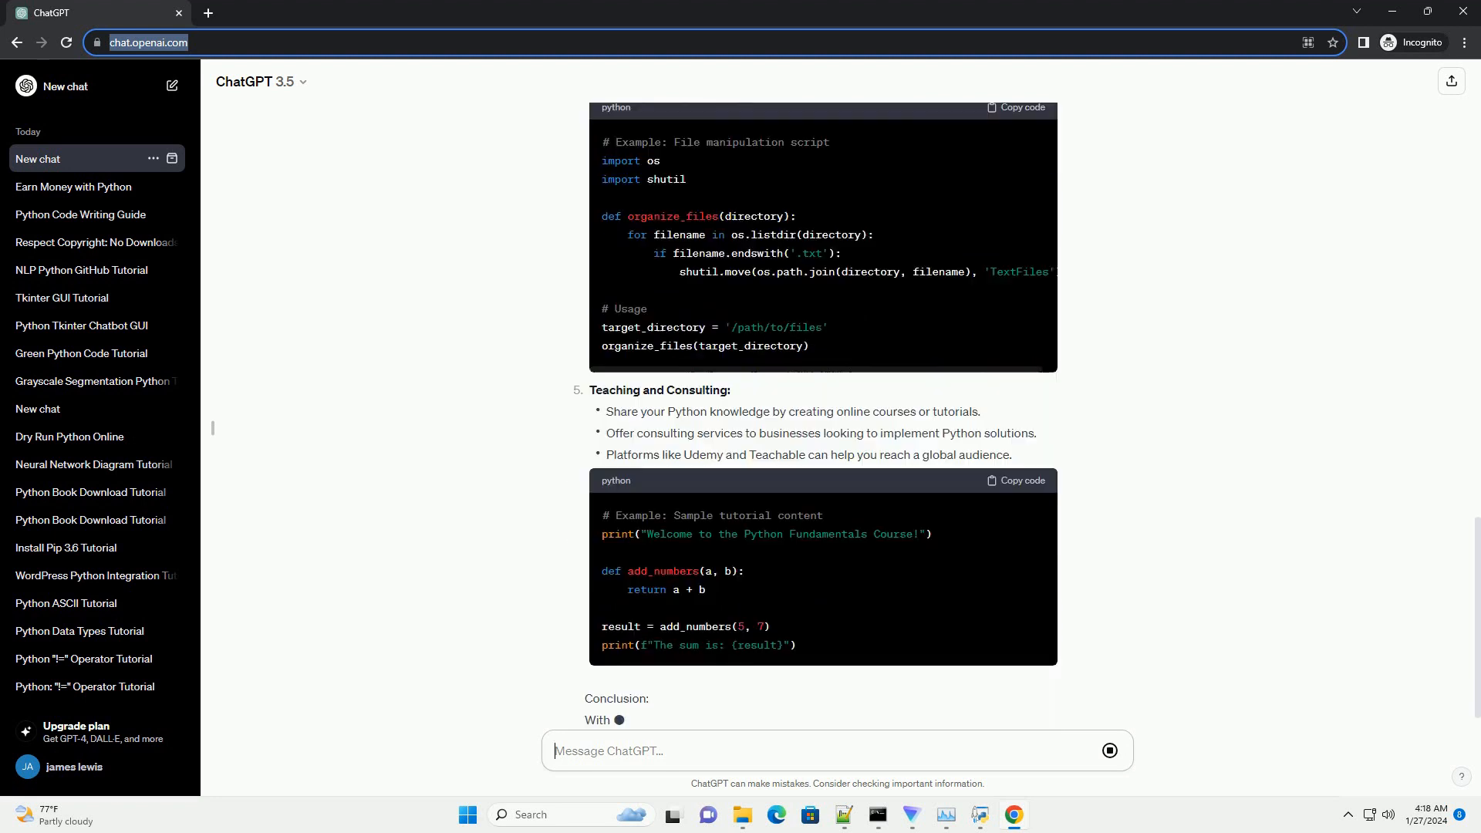
{"action": "scroll", "scroll_direction": "down", "scroll_amount": 3}
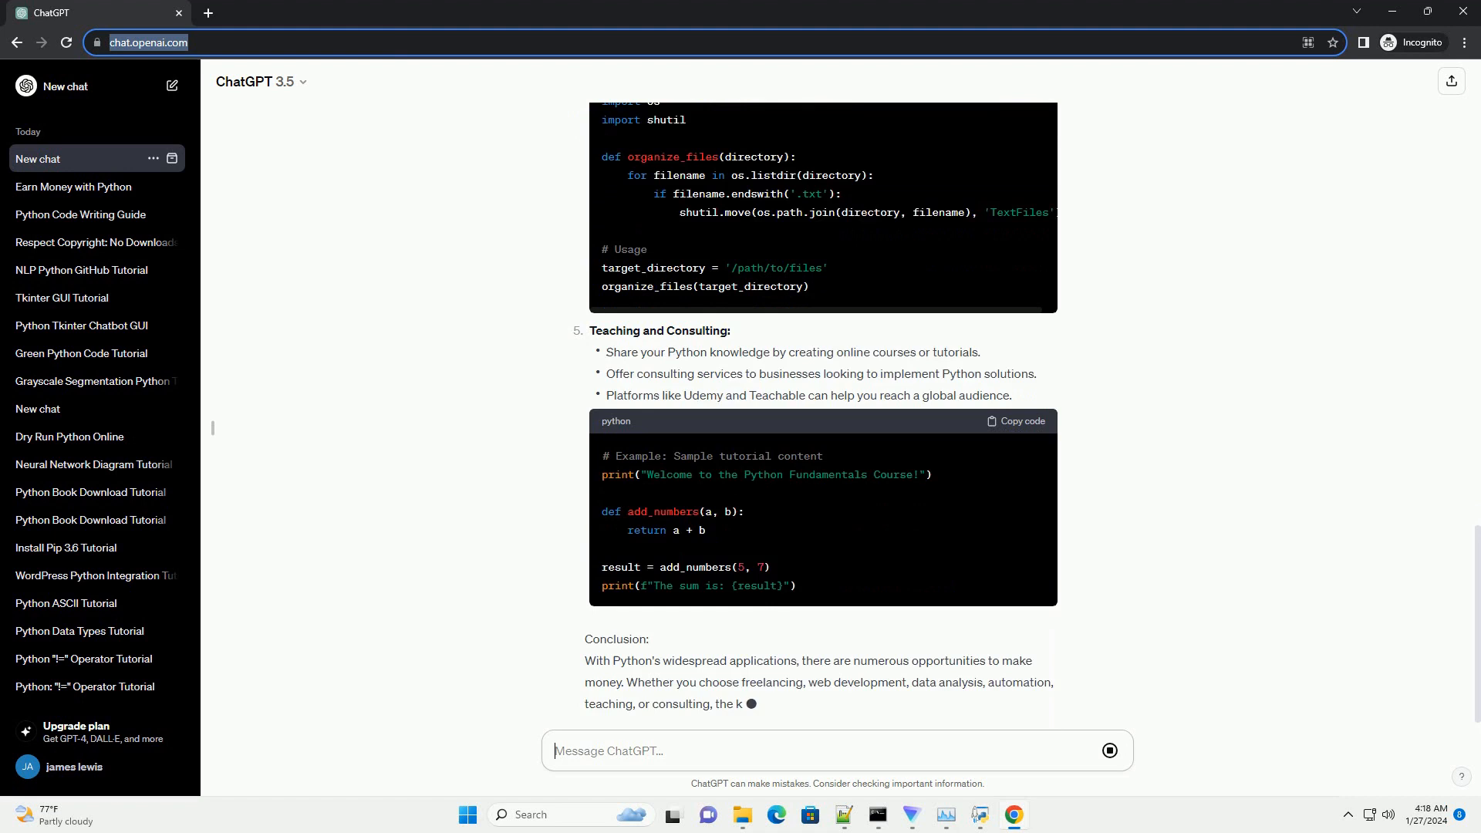